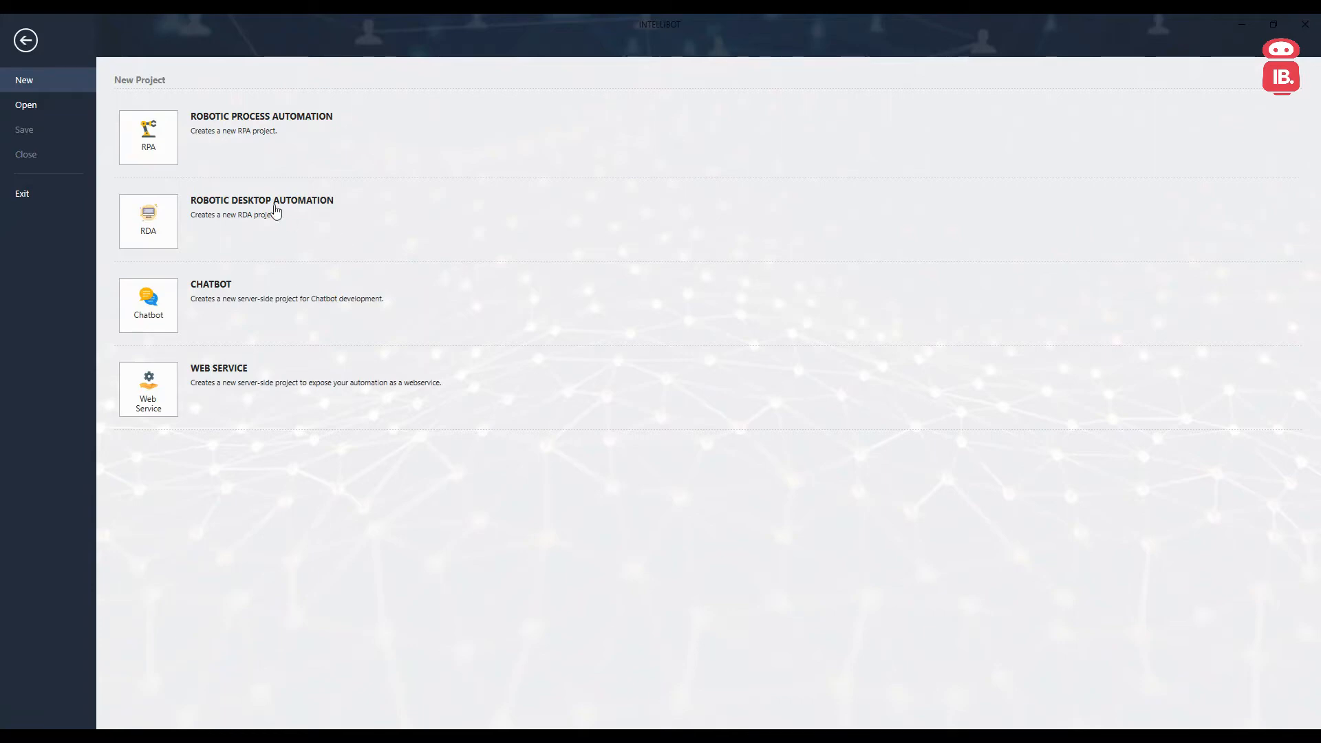
# Step: Create a new Robotic Process Automation project named 'Wait for images'
pyautogui.click(147, 136)
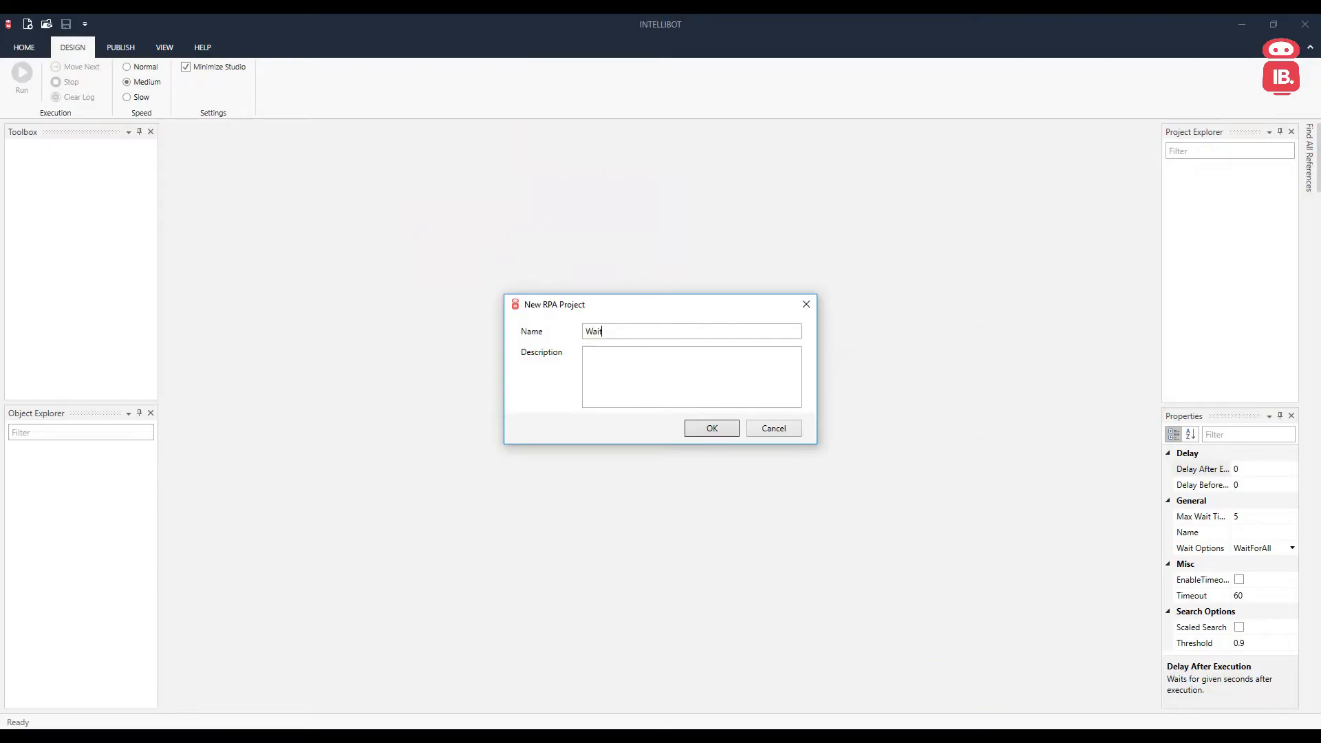
pyautogui.click(710, 428)
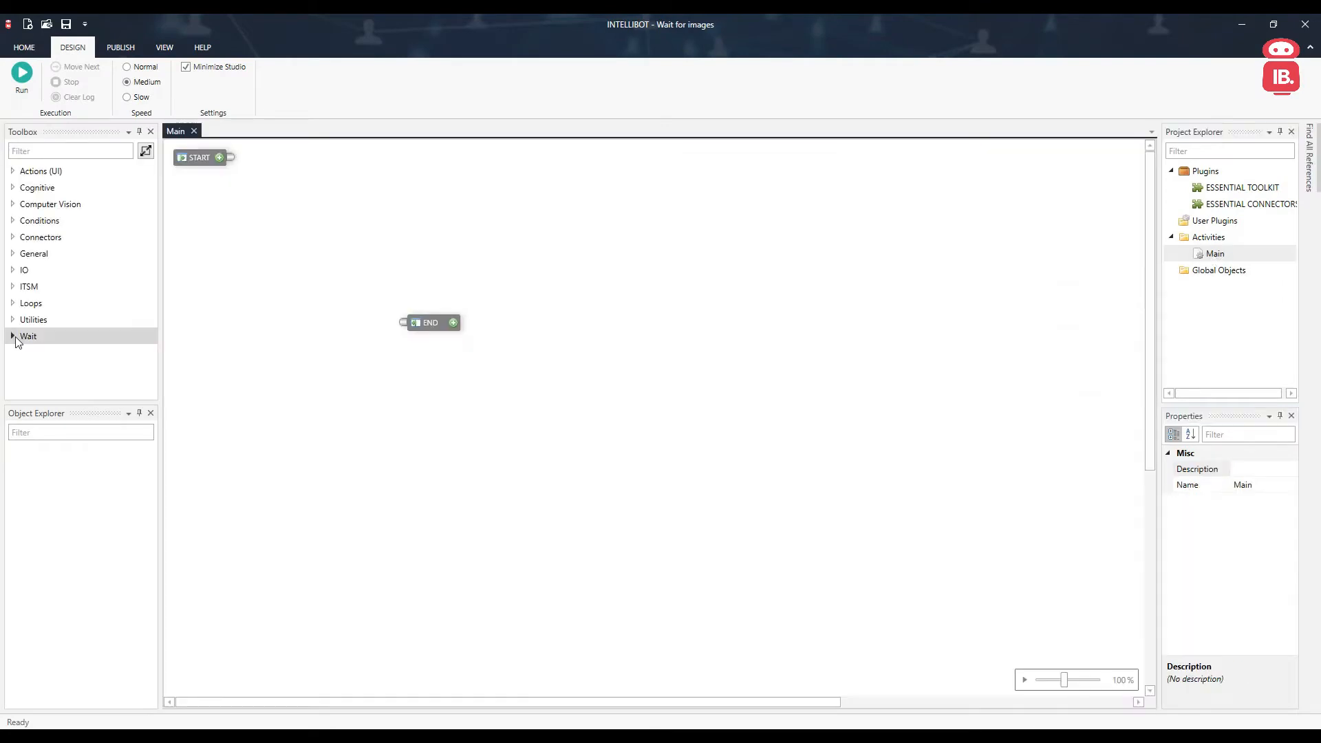
# Step: Move END lower and place a Wait For Images step with one empty image slot on the canvas
pyautogui.click(28, 335)
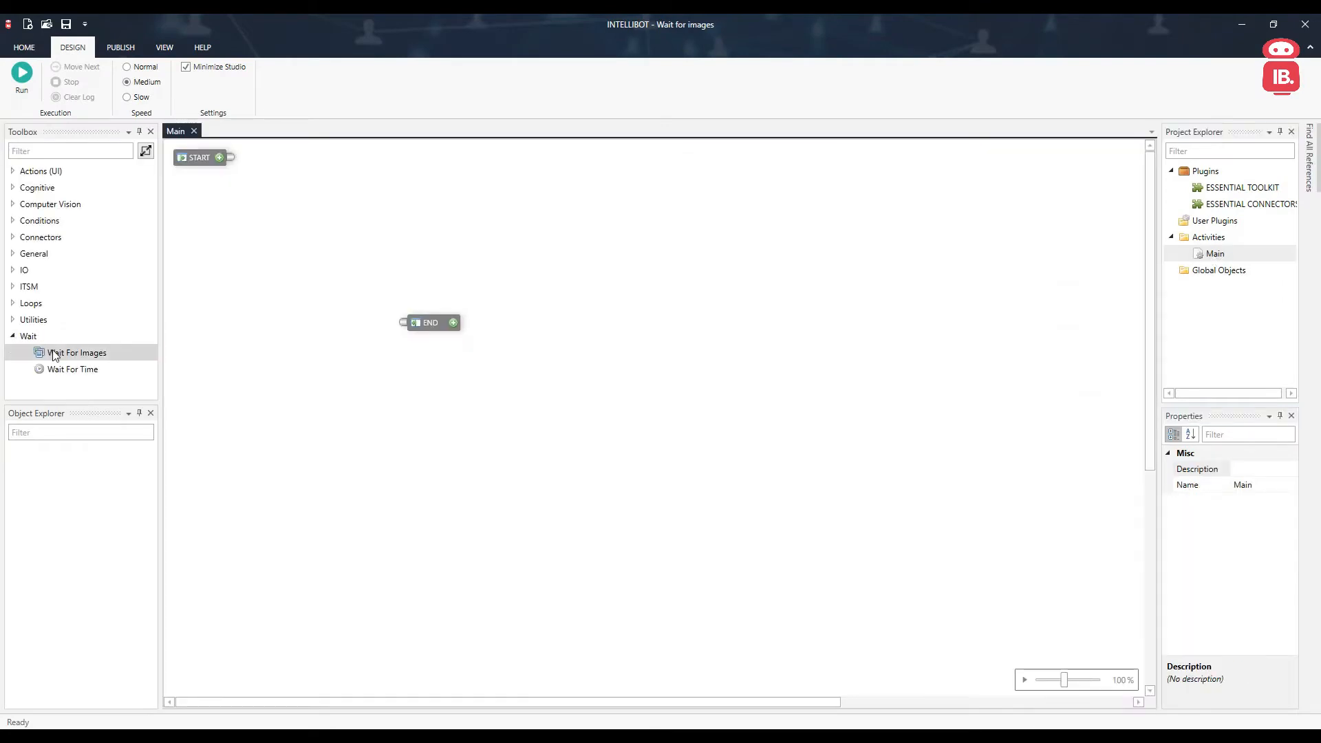
pyautogui.moveTo(430, 322); pyautogui.dragTo(849, 531)
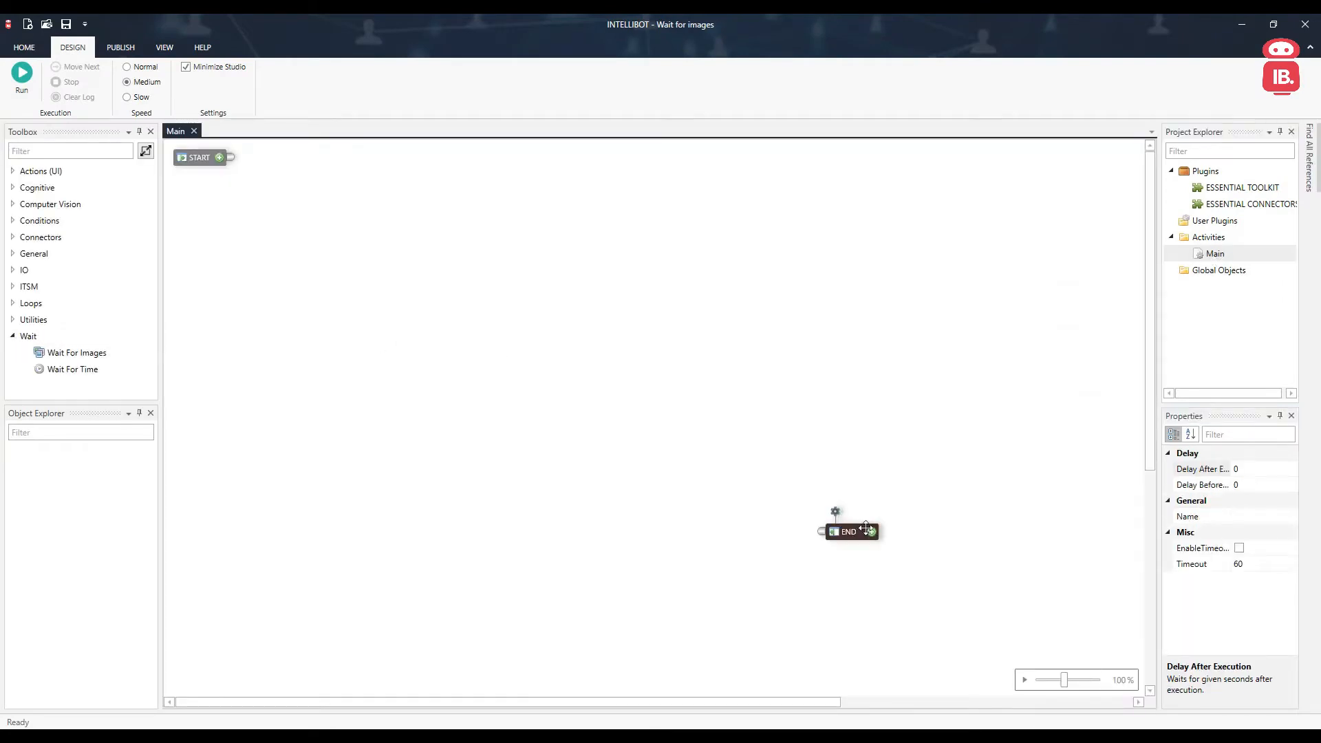
pyautogui.click(75, 352)
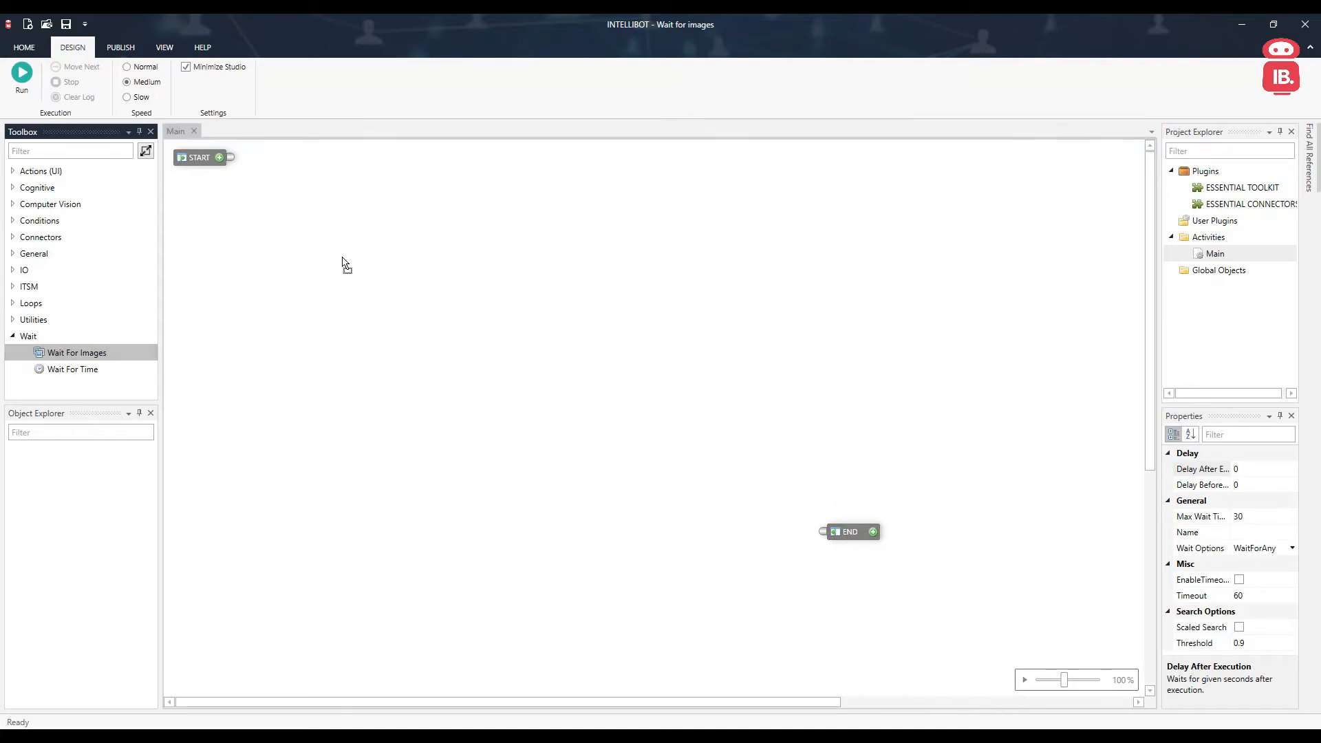
pyautogui.moveTo(76, 352); pyautogui.dragTo(388, 268)
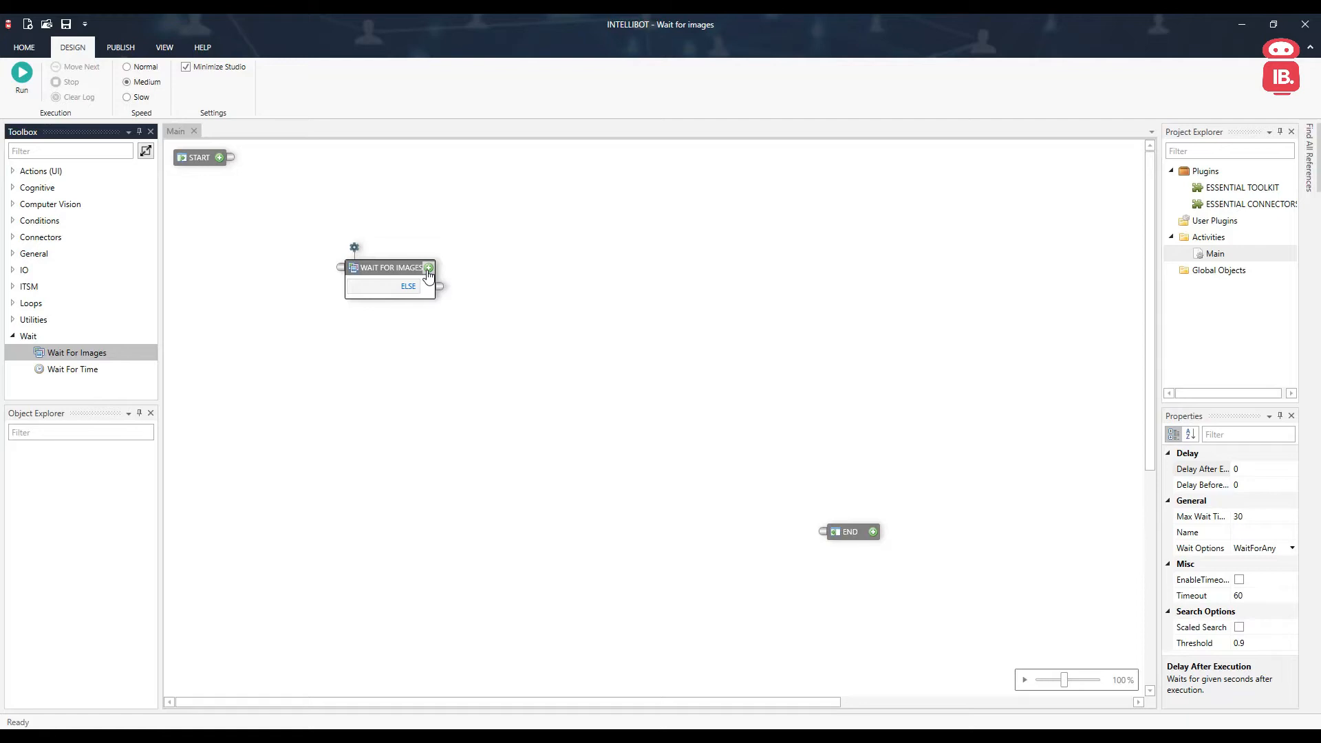
pyautogui.click(429, 267)
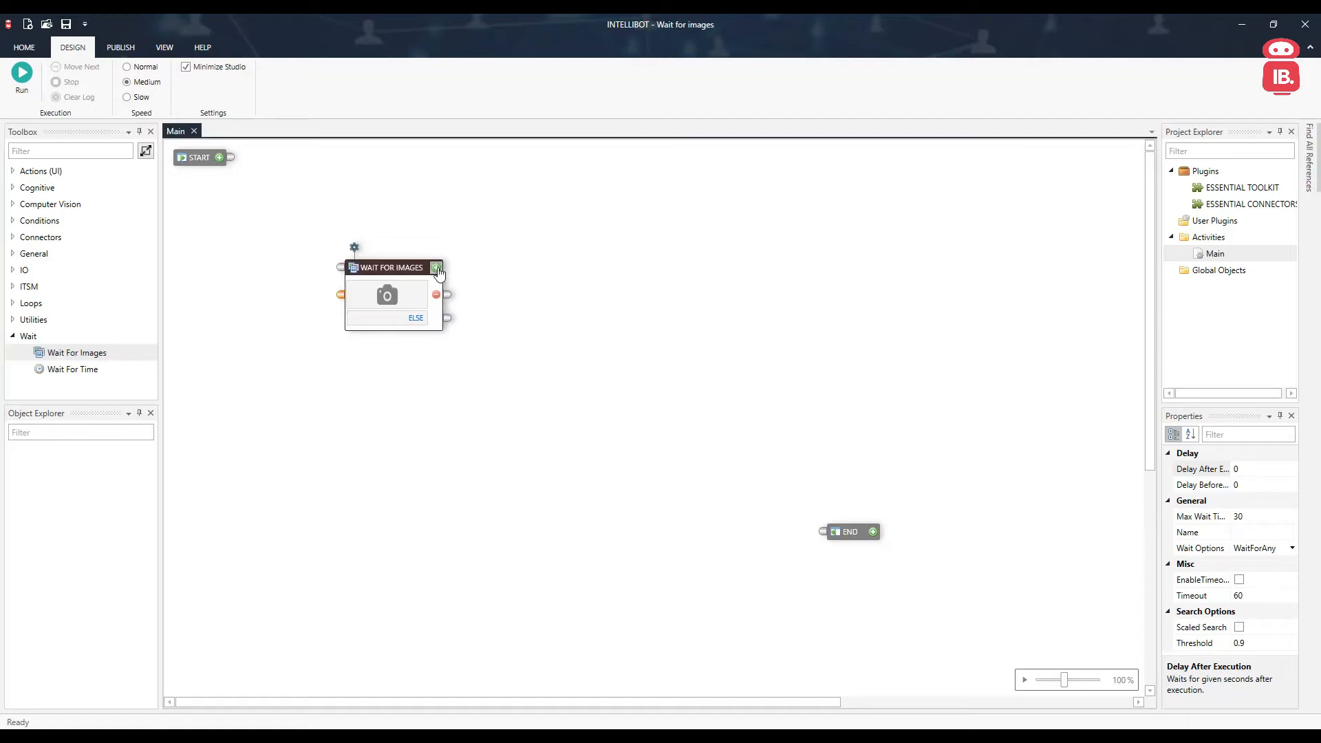
# Step: Capture the YouTube logo from the screen as the step's first image
pyautogui.click(436, 267)
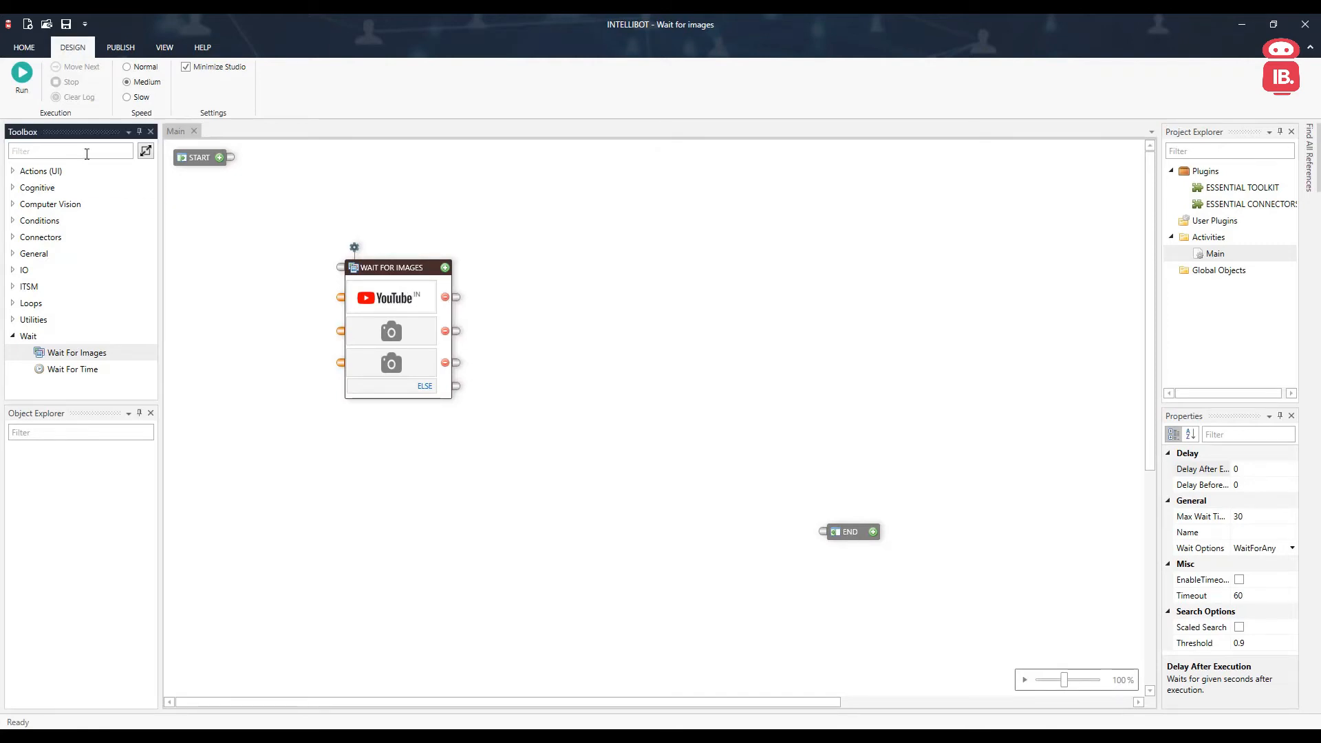
# Step: Add a MessageBox Show step saying 'Found youtube' linked from the YouTube image output
pyautogui.write('show')
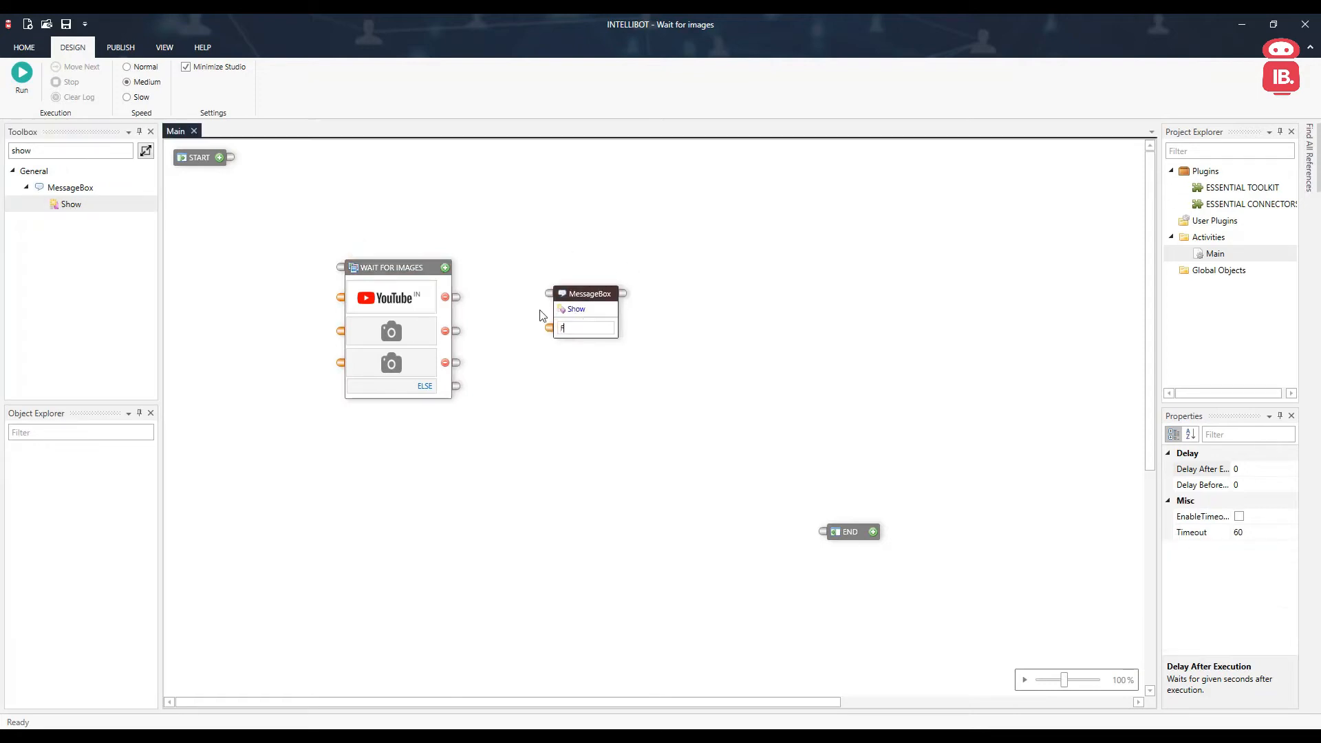
pyautogui.write('Found youtube"')
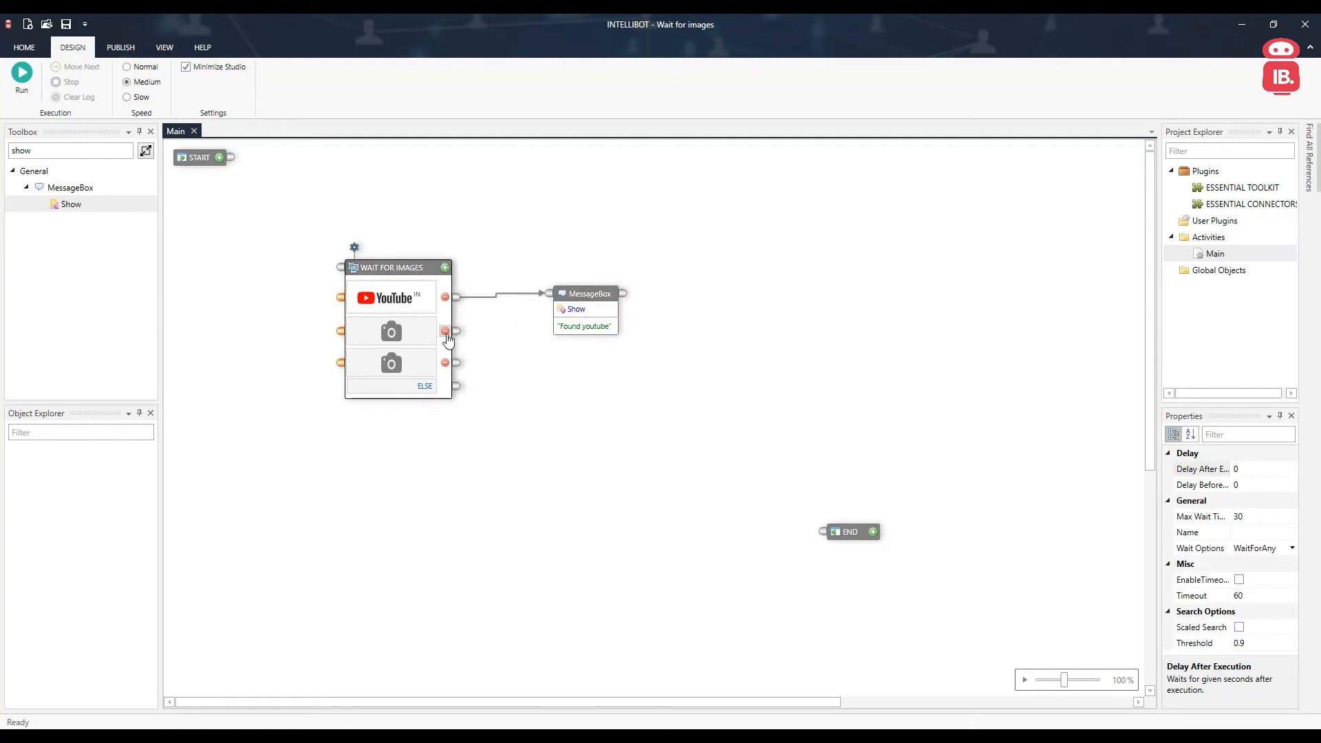
pyautogui.click(446, 332)
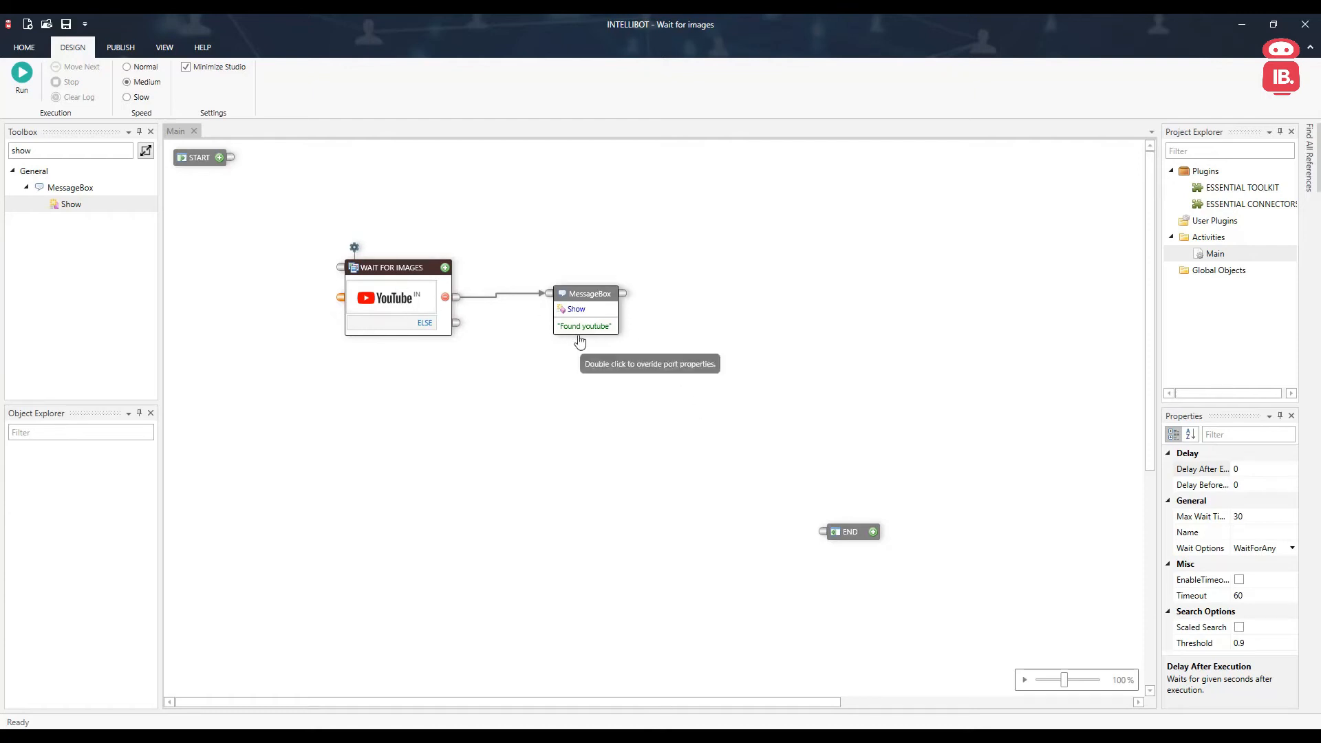
# Step: Run the flow from the Wait For Images step via Run From Here
pyautogui.rightClick(397, 267)
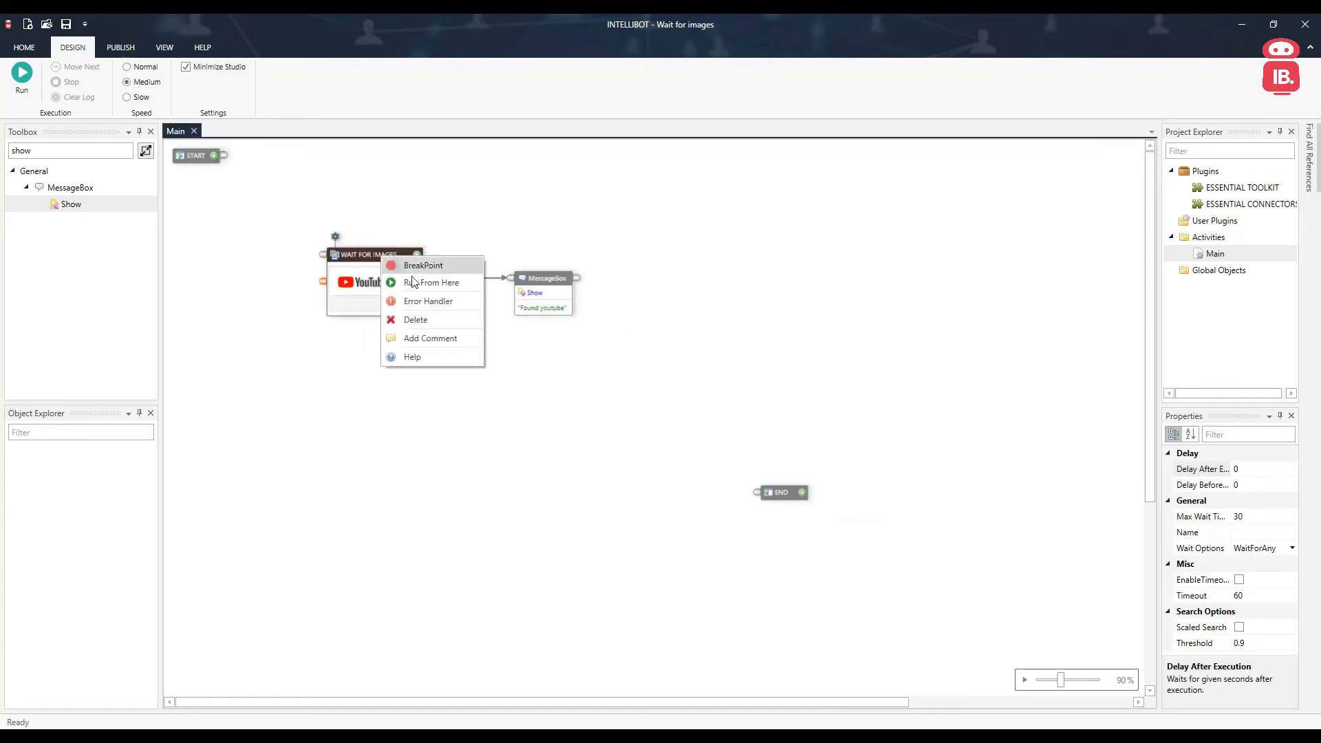
pyautogui.click(434, 282)
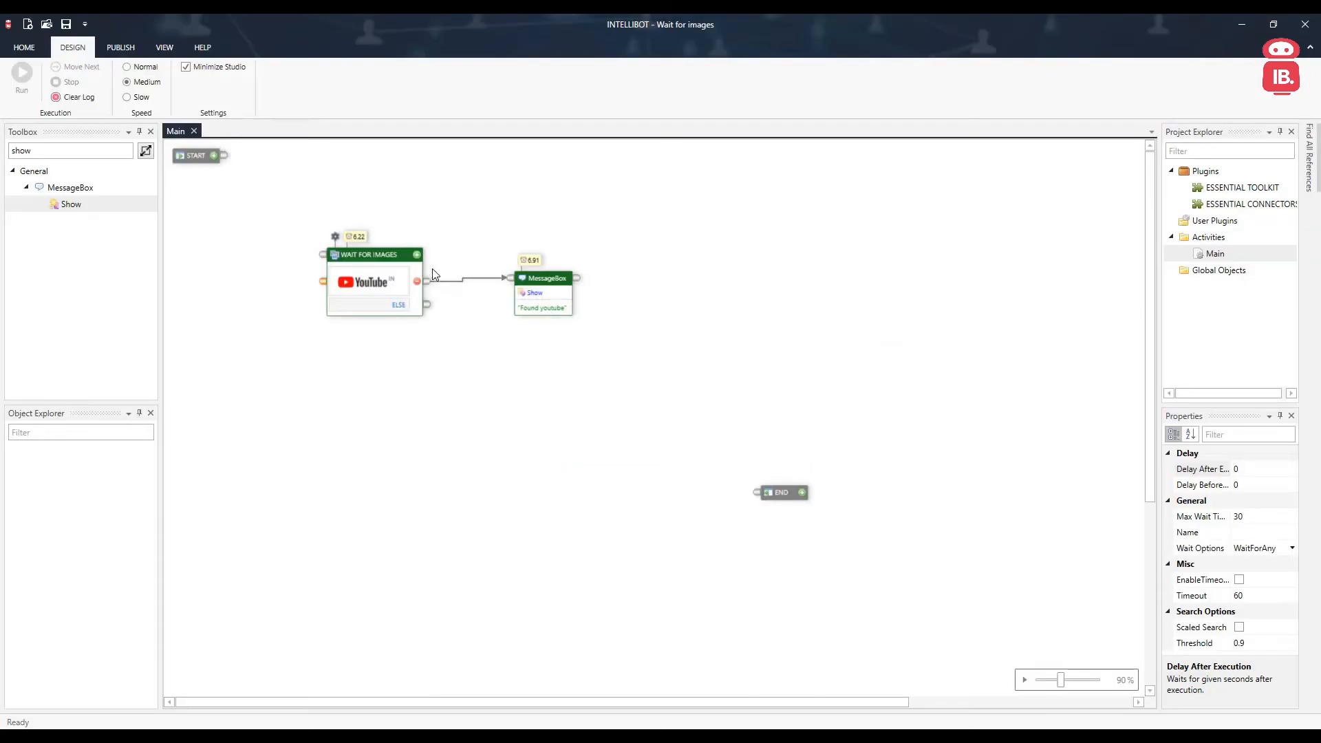
# Step: Expand the Wait For Images step and review its Wait Options list, keeping WaitForAny
pyautogui.click(417, 253)
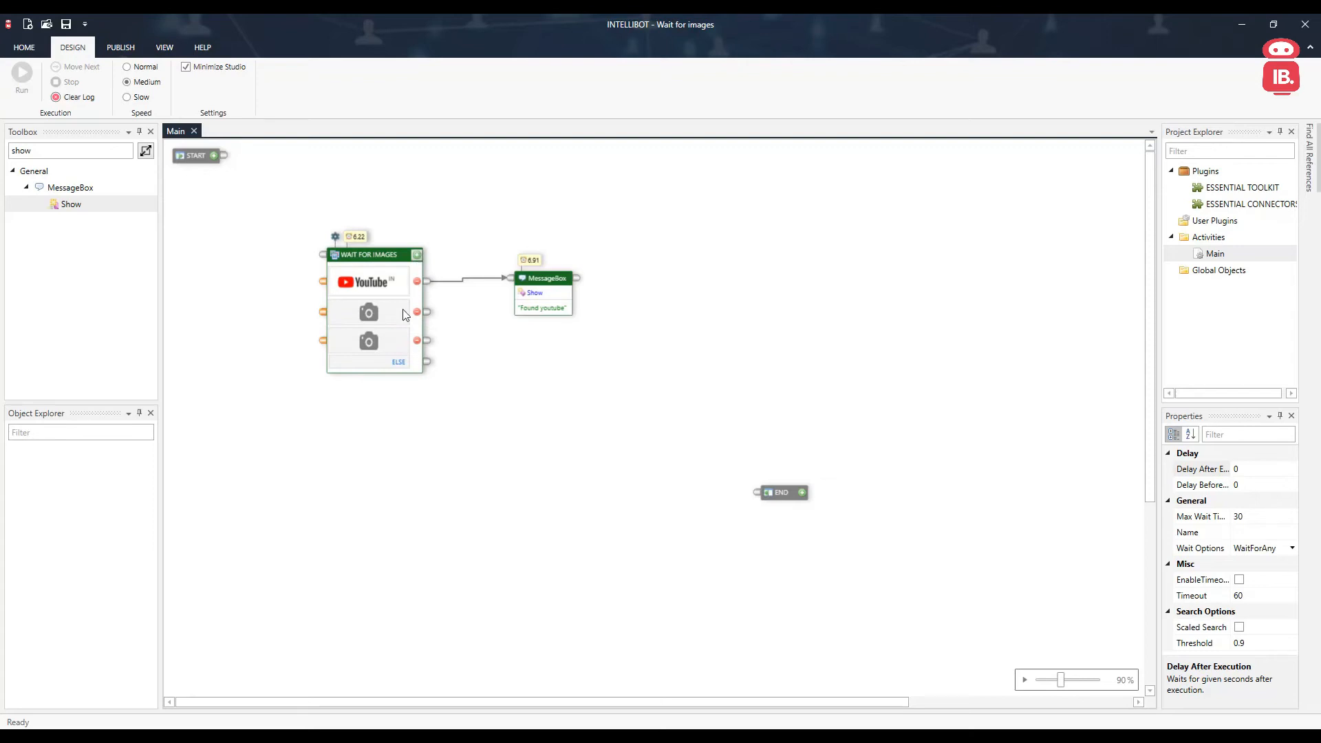
pyautogui.moveTo(428, 318)
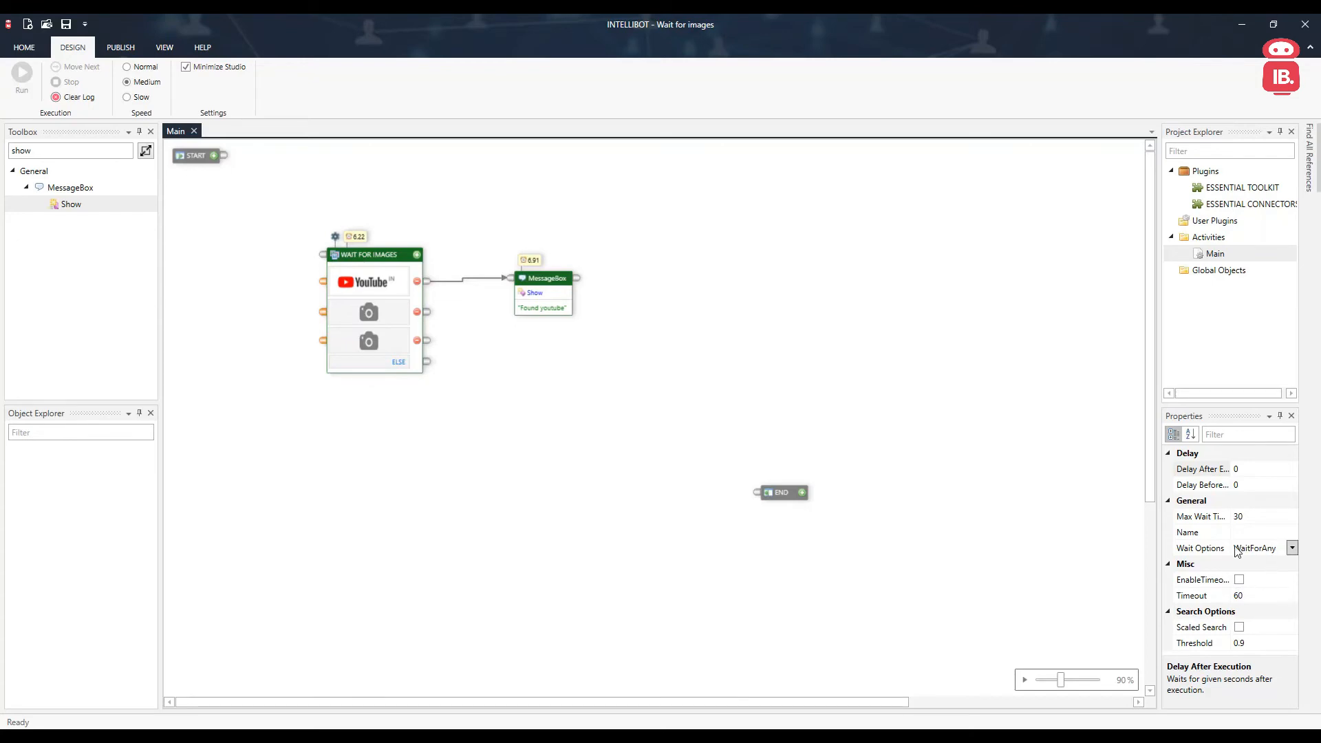
pyautogui.click(1292, 547)
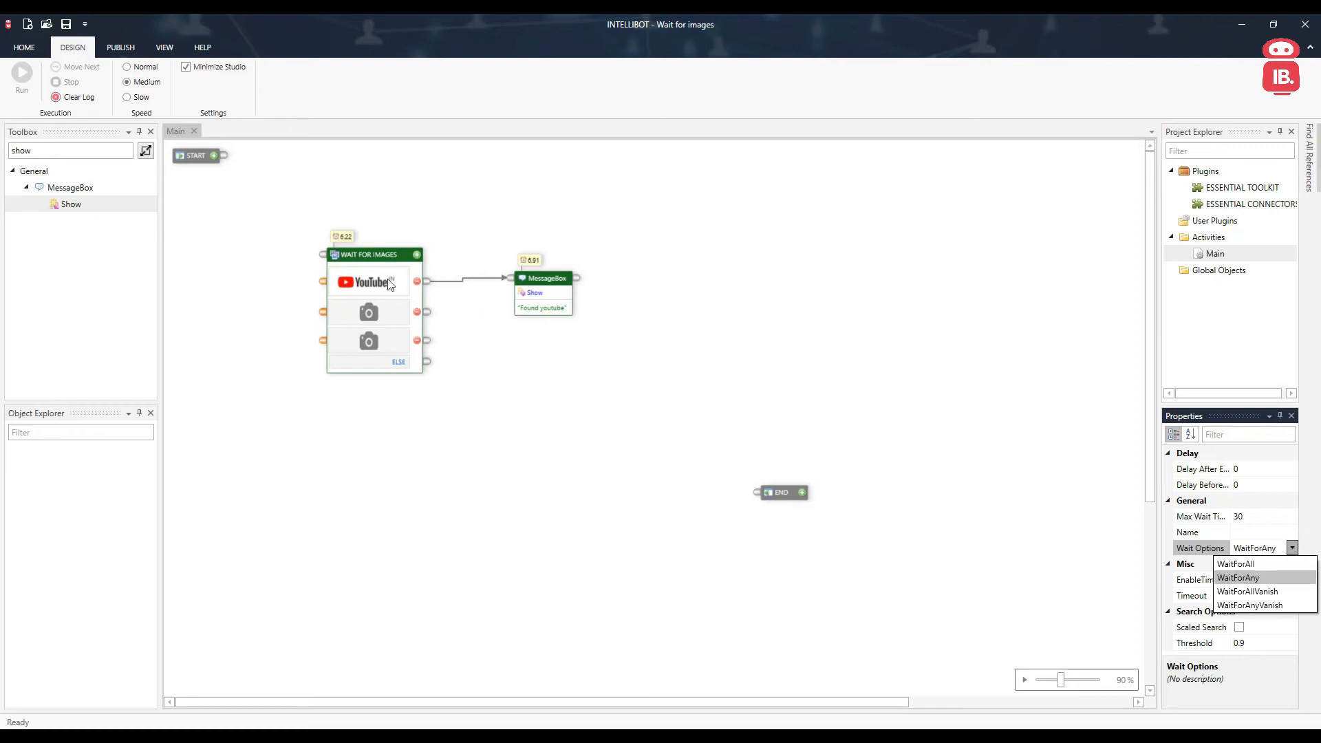
pyautogui.moveTo(481, 326)
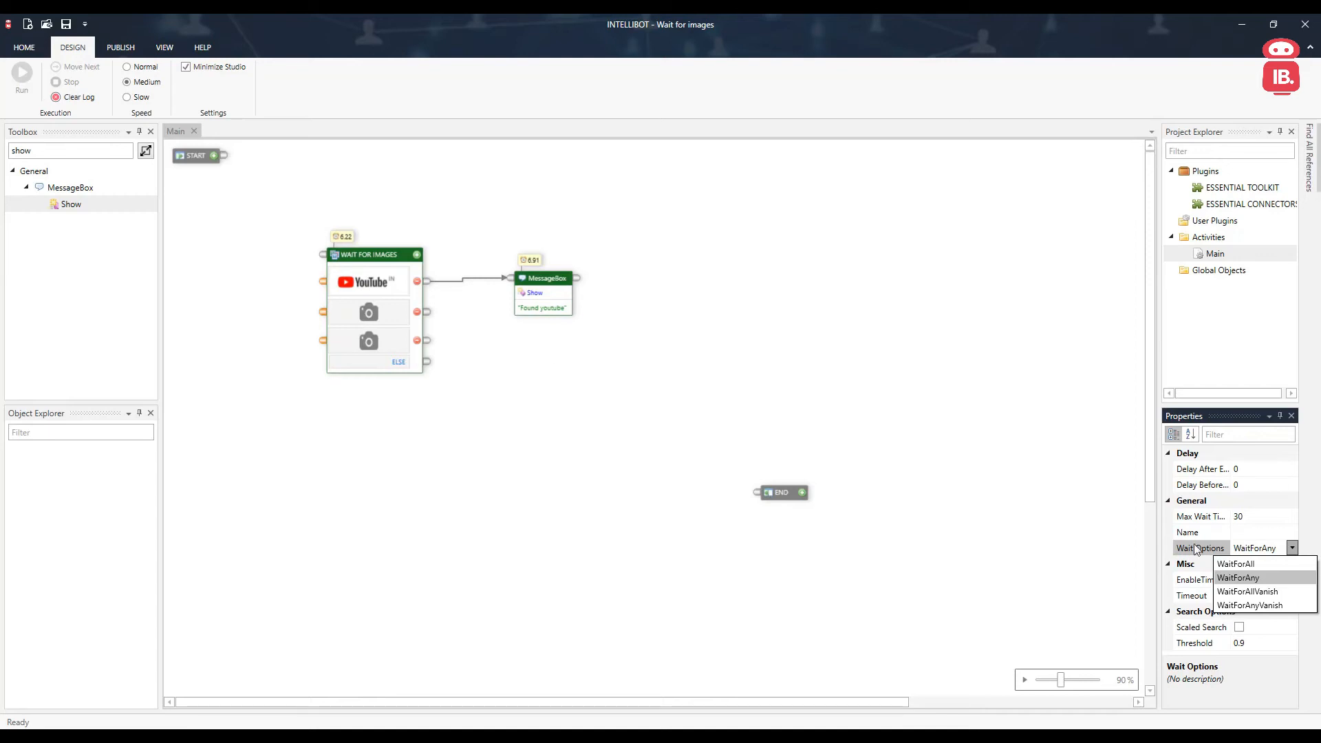
pyautogui.moveTo(1255, 592)
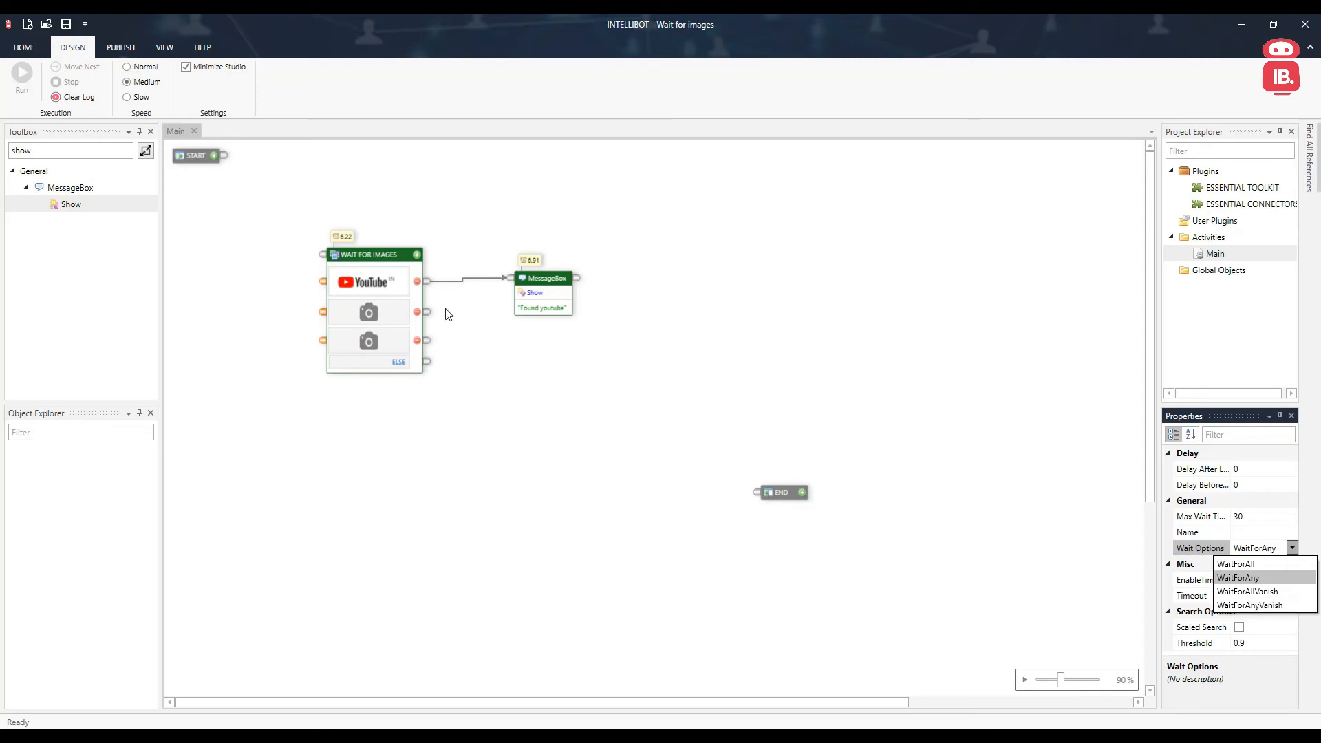
pyautogui.moveTo(445, 348)
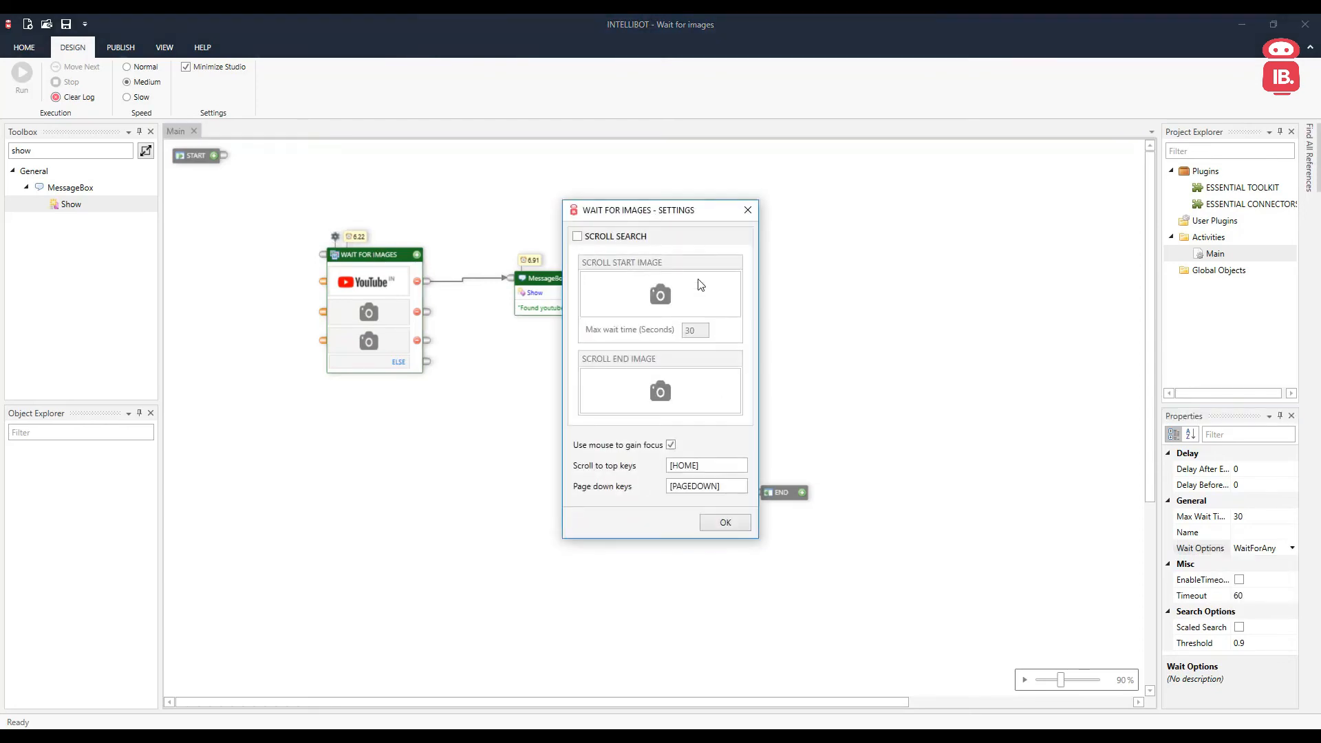
# Step: Enable Scroll Search in the Wait For Images settings and accept with OK
pyautogui.click(576, 236)
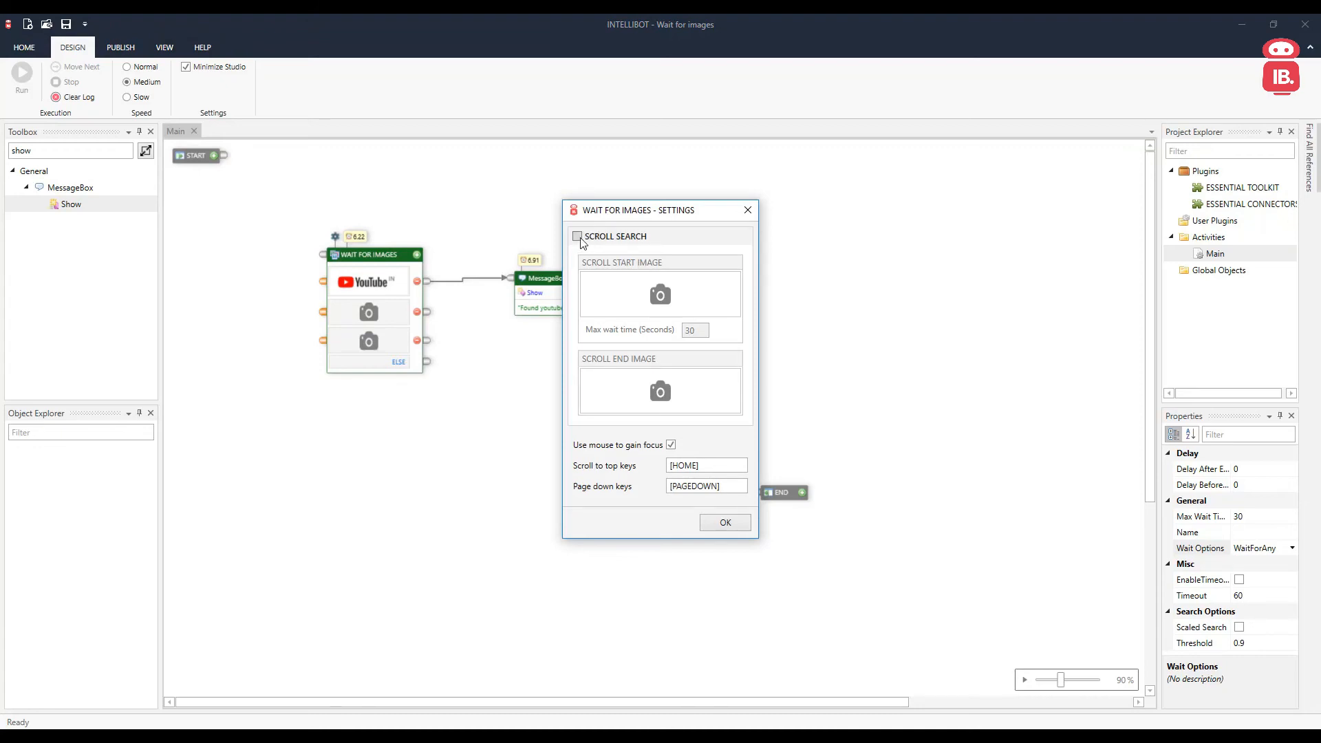
pyautogui.click(576, 236)
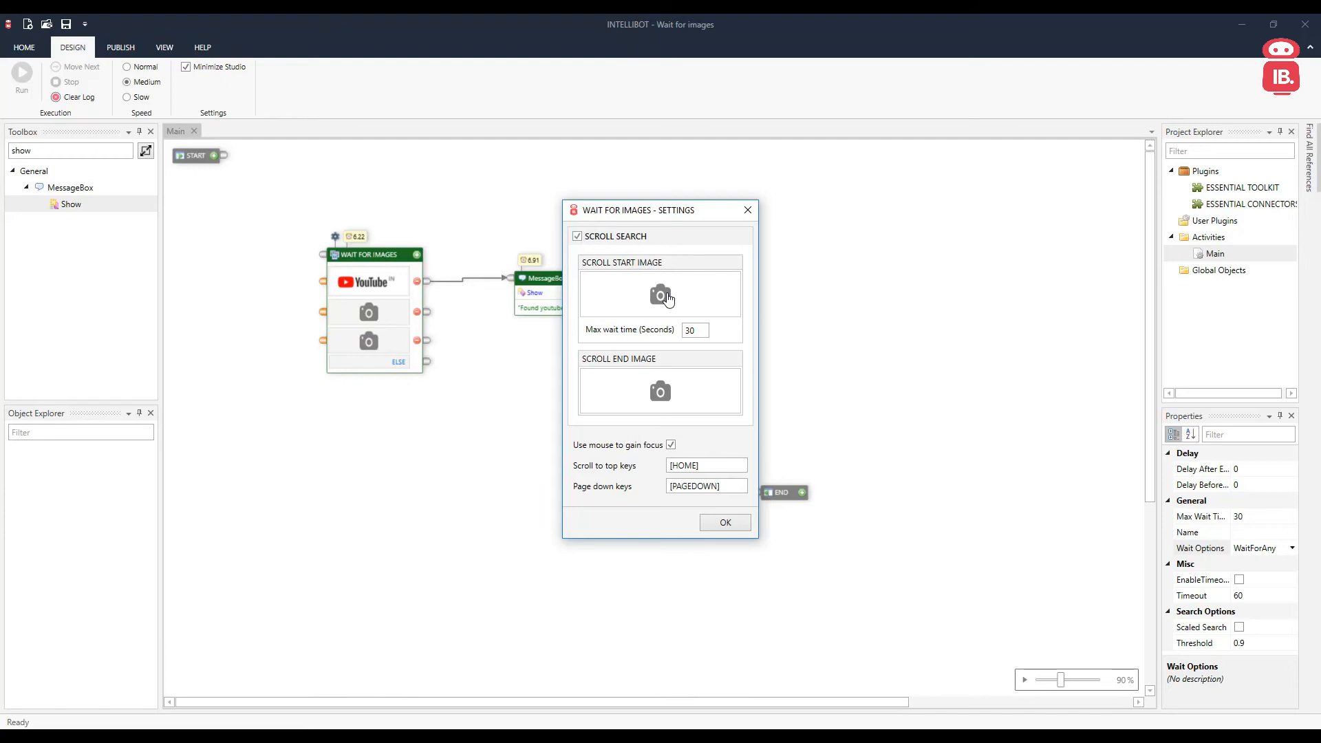
pyautogui.moveTo(352, 320)
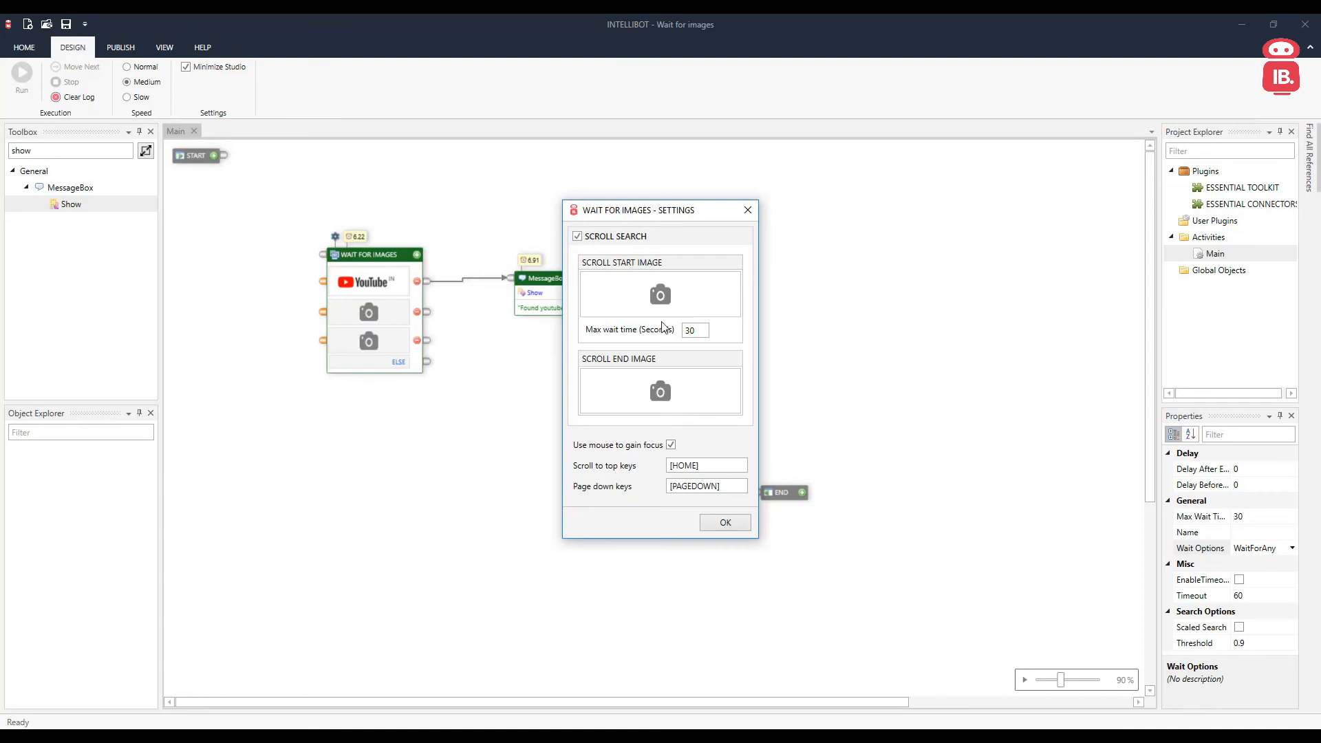
pyautogui.moveTo(651, 373)
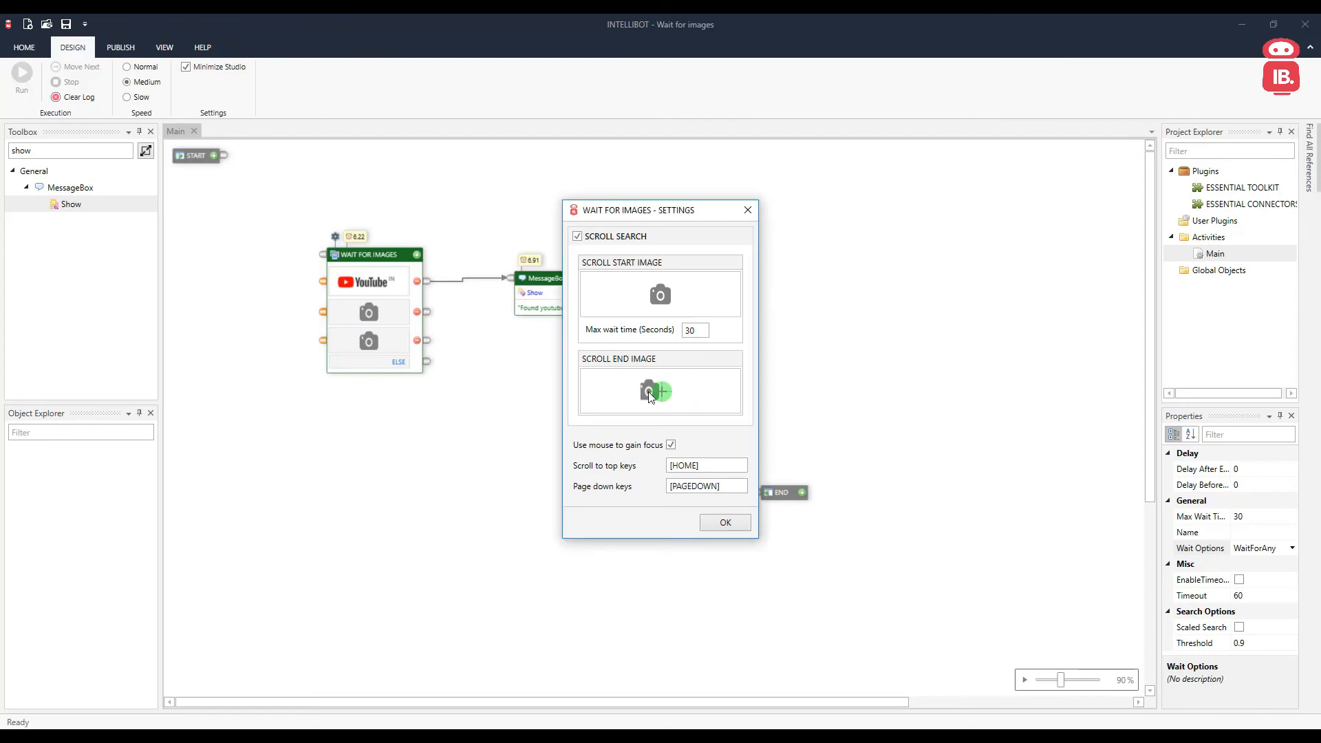
pyautogui.moveTo(661, 355)
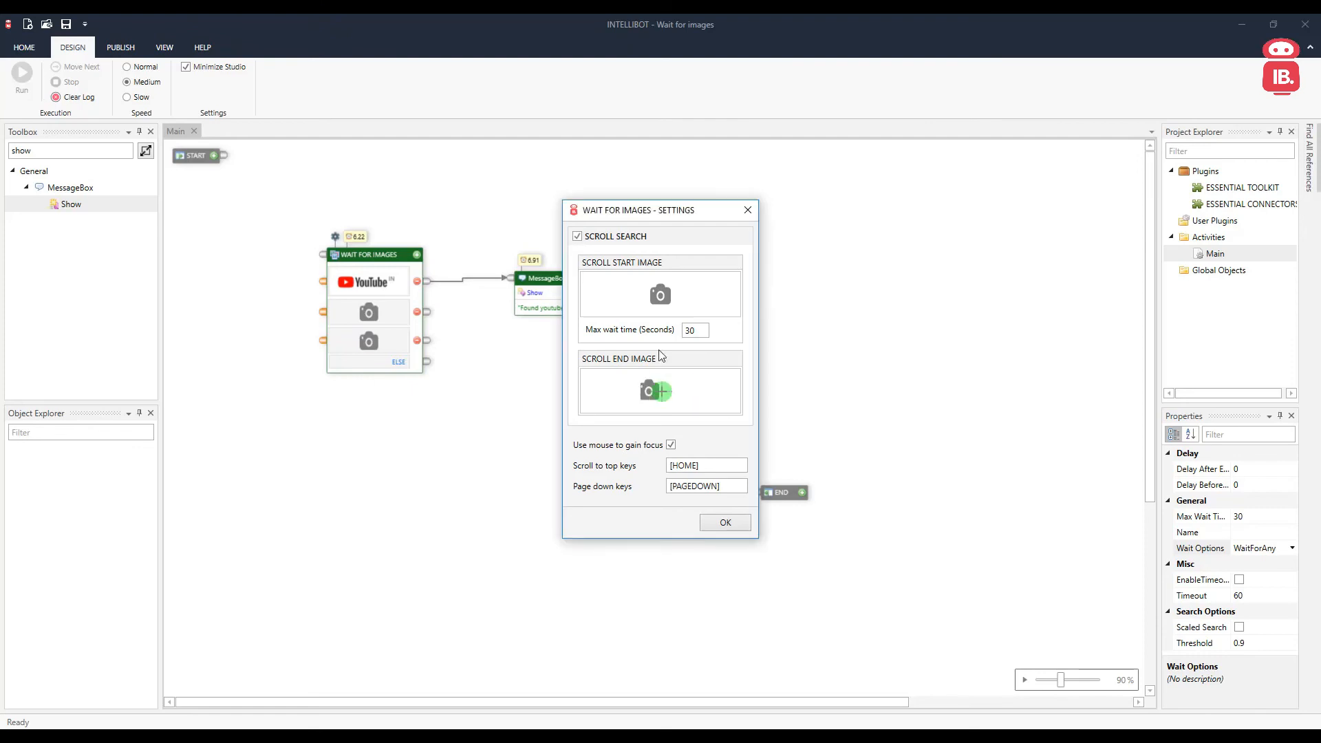
pyautogui.moveTo(652, 418)
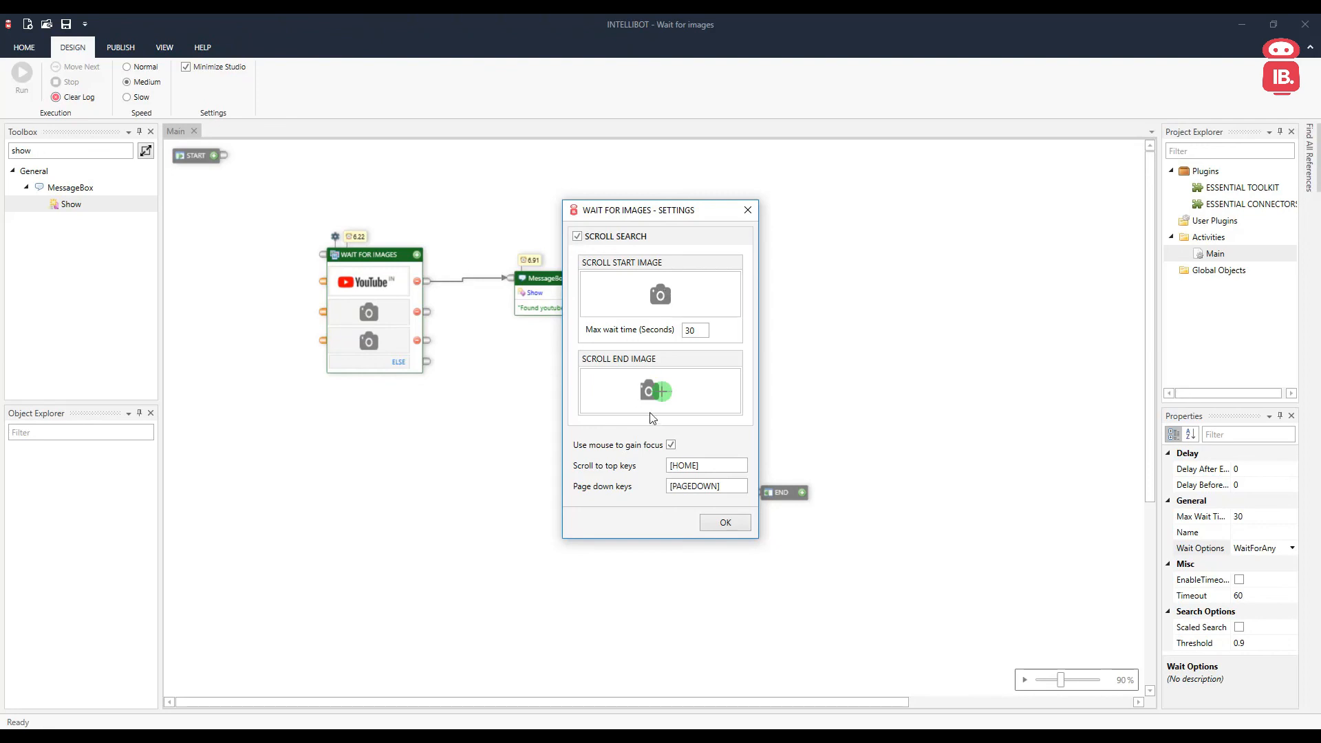
pyautogui.moveTo(632, 476)
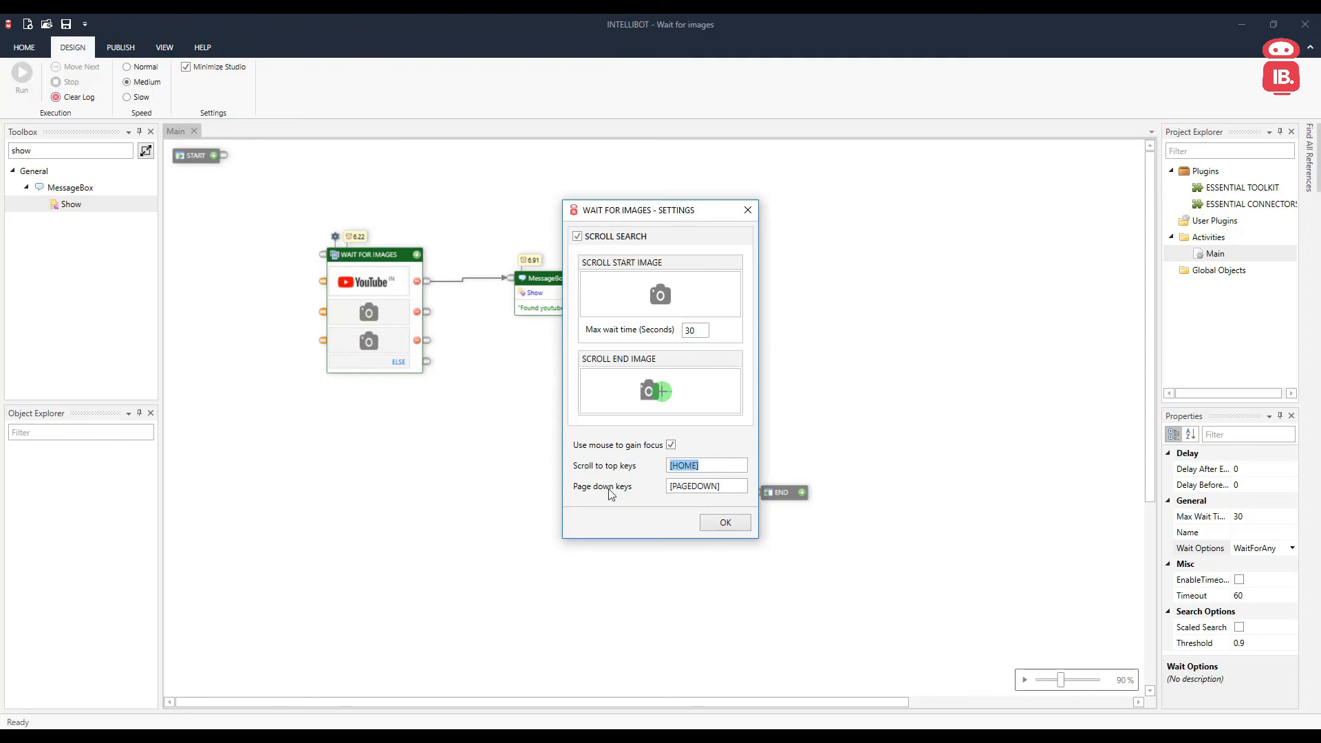
pyautogui.moveTo(633, 512)
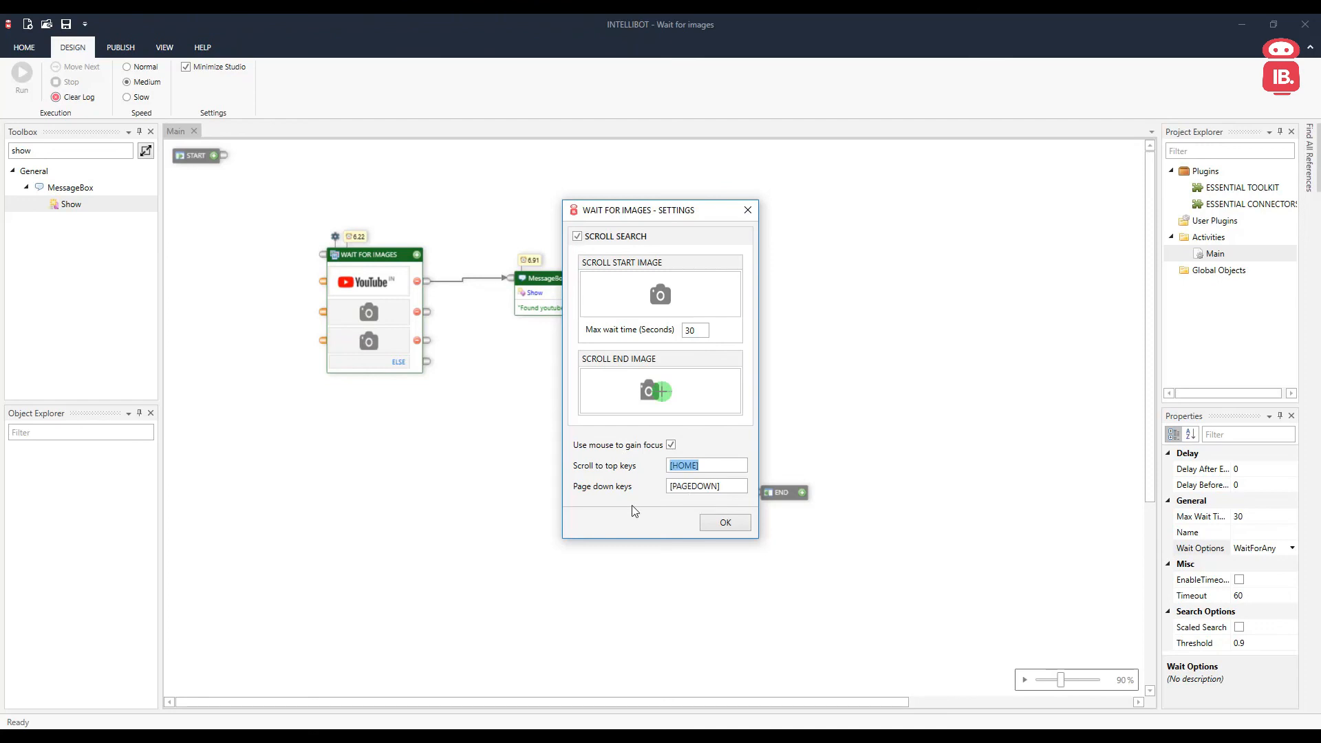
pyautogui.click(724, 523)
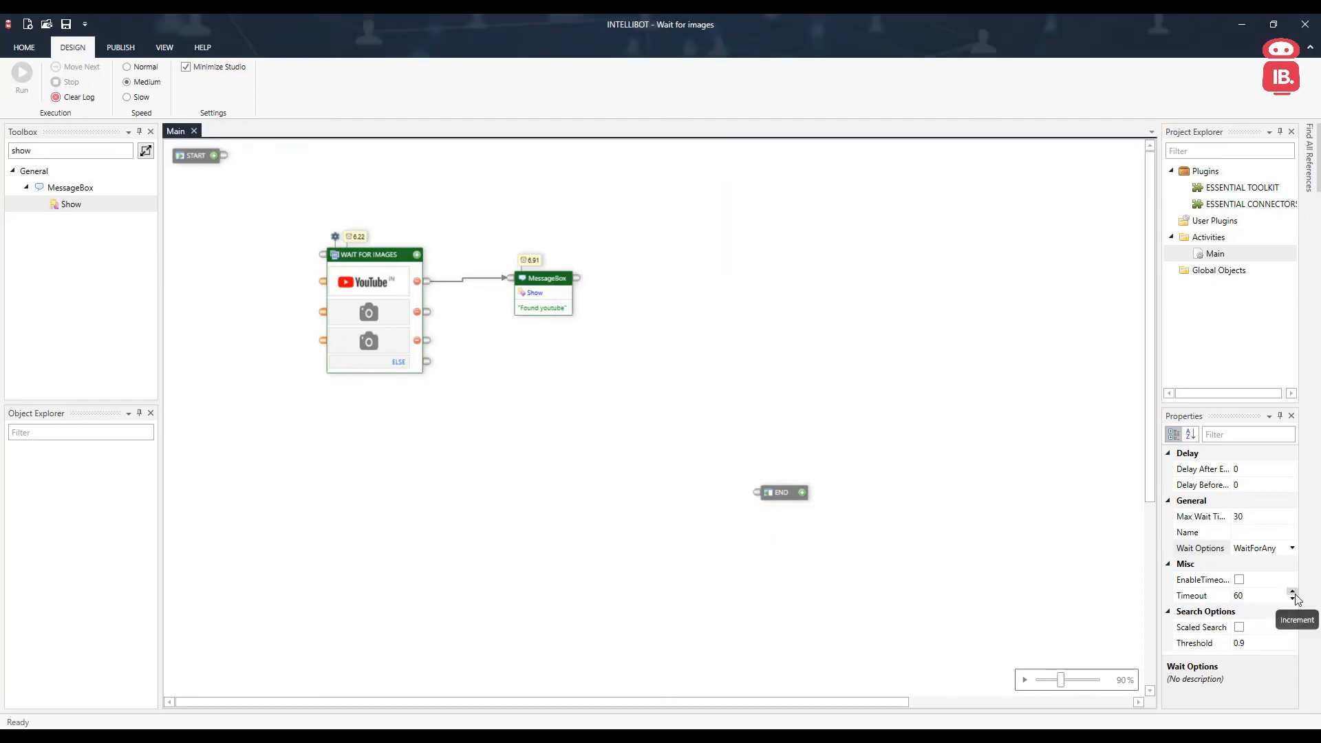
pyautogui.moveTo(1224, 599)
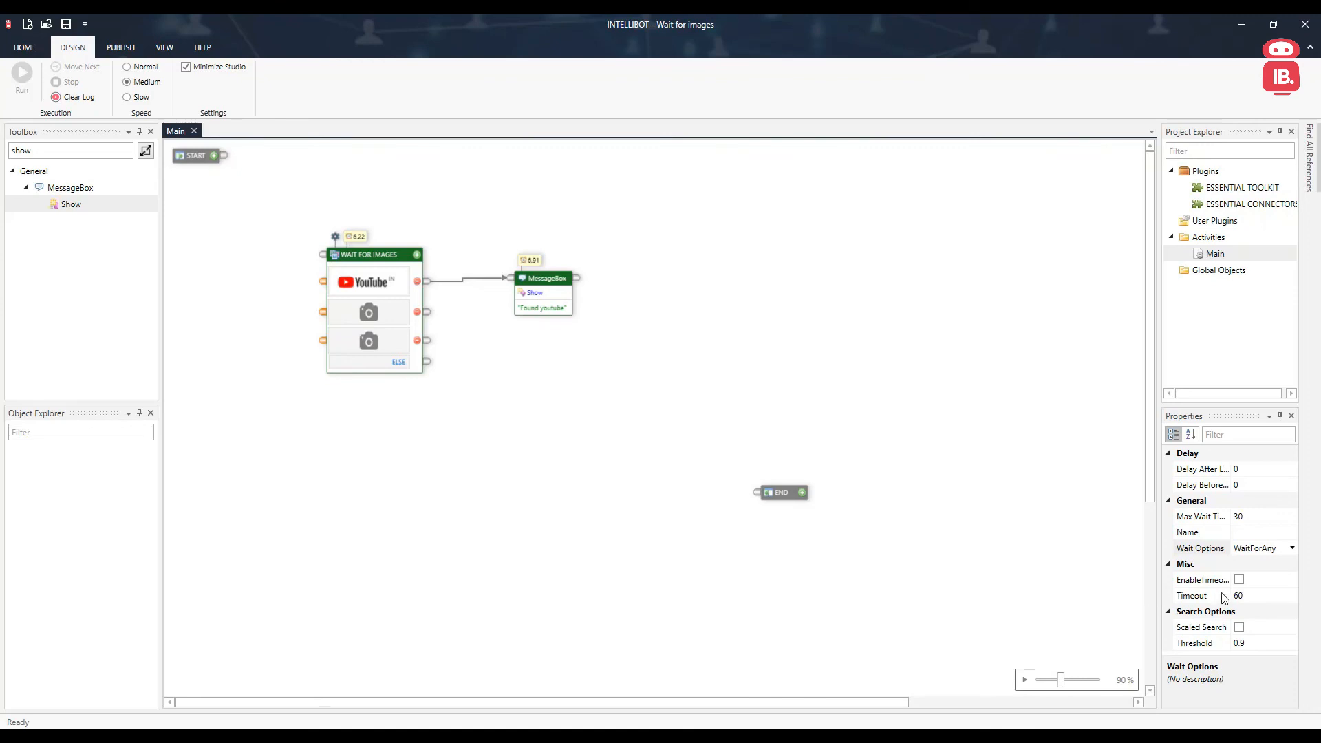